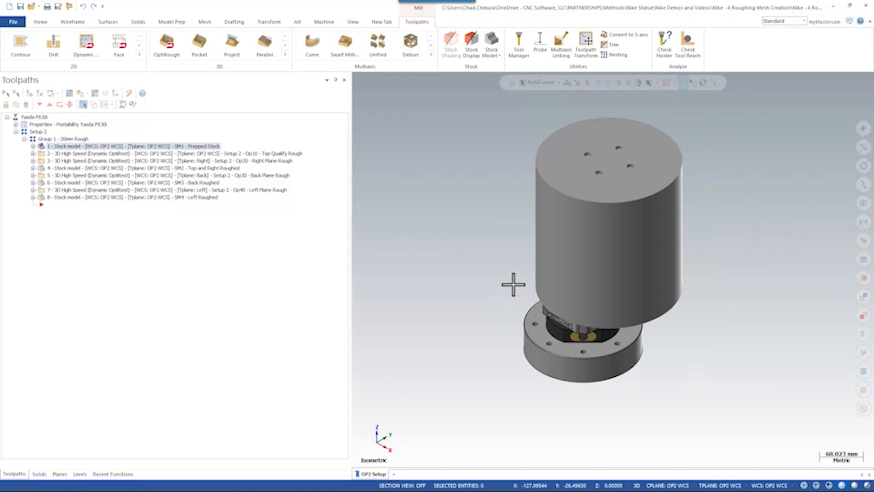
pyautogui.moveTo(534, 299)
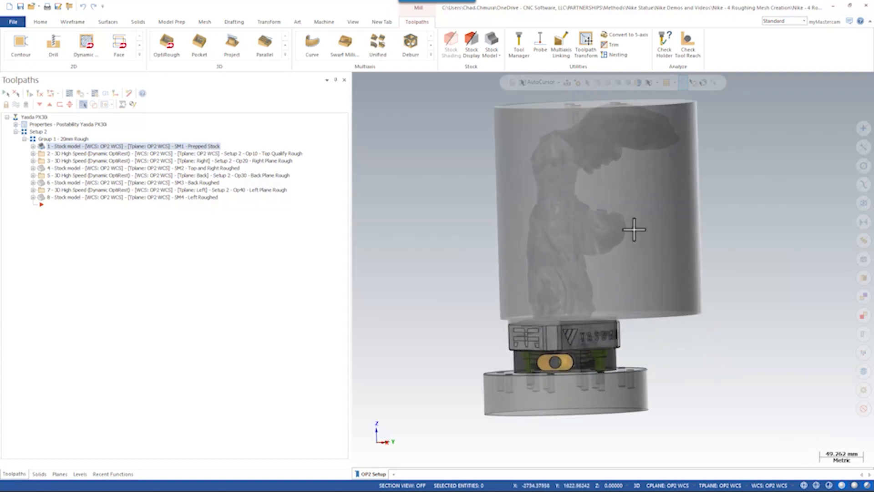
# Step: Orbit the view to see the Nike statue inside the translucent prepped stock
pyautogui.moveTo(635, 228); pyautogui.dragTo(530, 212)
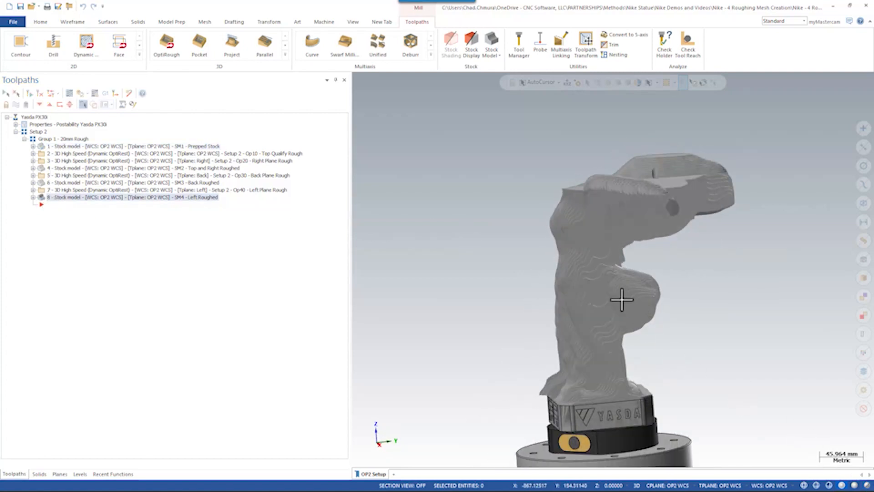
# Step: Tilt the view to inspect the stepped roughing on top of the left-roughed stock
pyautogui.moveTo(622, 301); pyautogui.dragTo(633, 295)
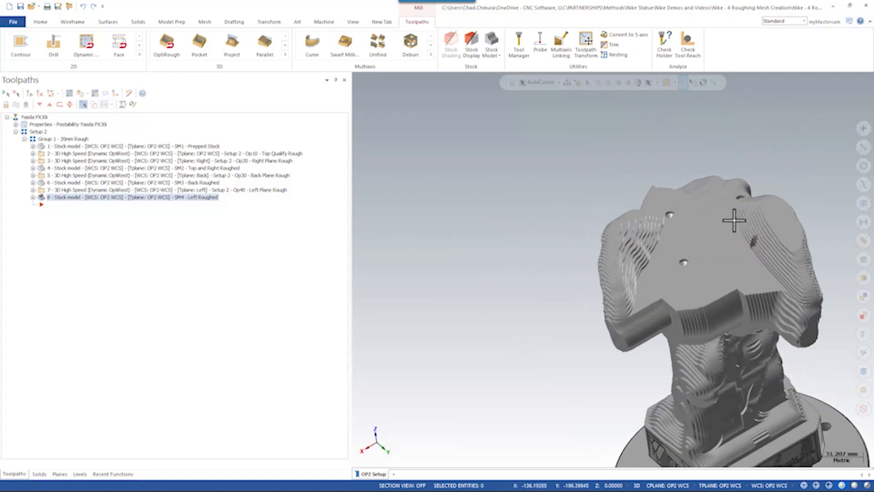
pyautogui.moveTo(731, 188)
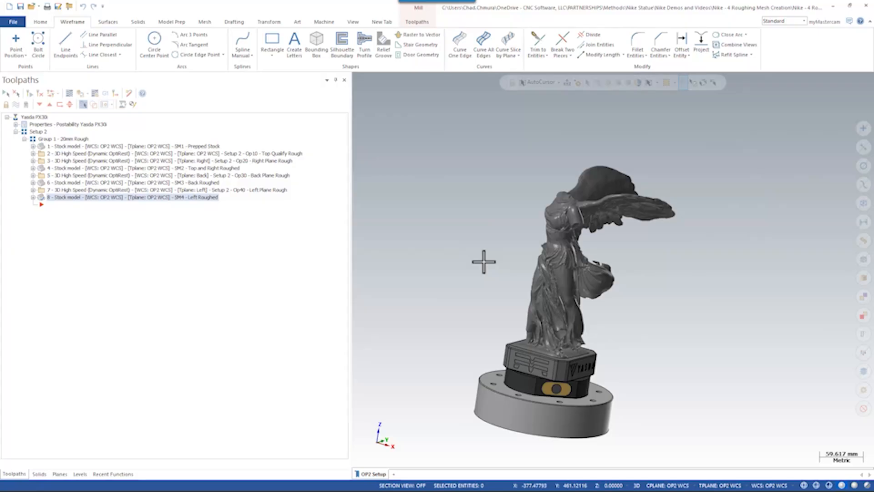
pyautogui.moveTo(475, 255)
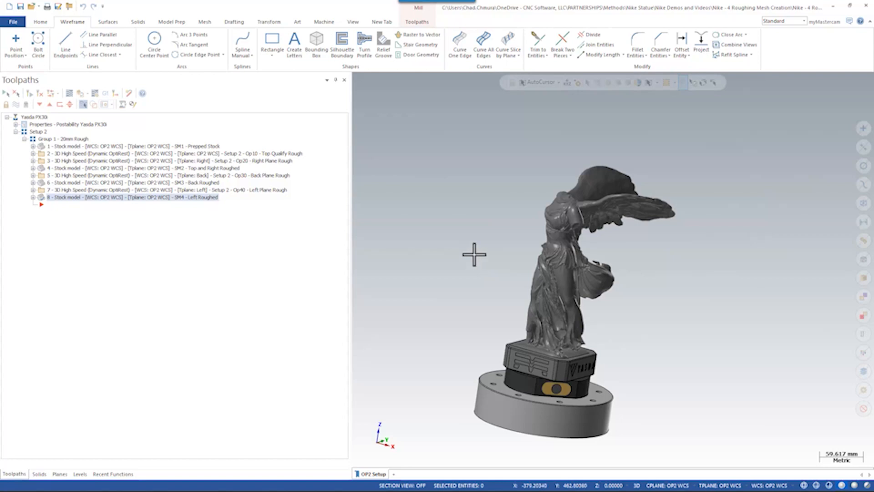
pyautogui.moveTo(419, 160)
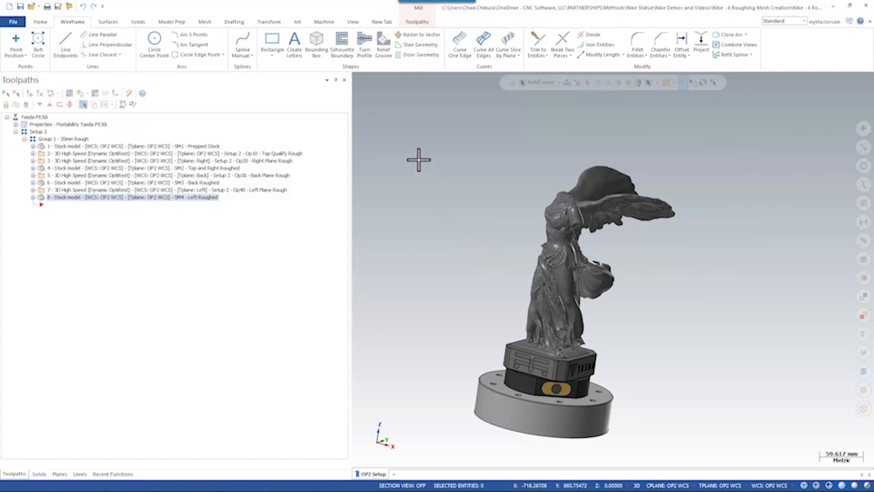
# Step: Start a Bounding Box on the statue using the Wrap shape with the minimum-volume method
pyautogui.click(316, 44)
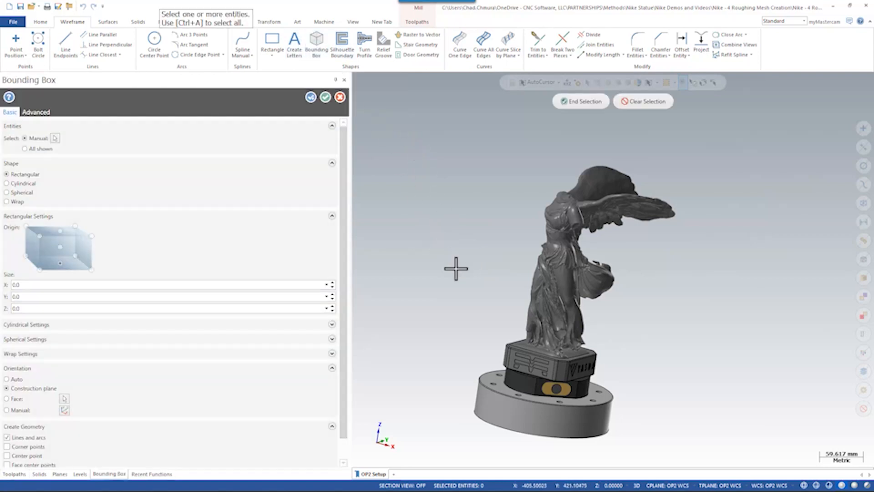
pyautogui.click(547, 268)
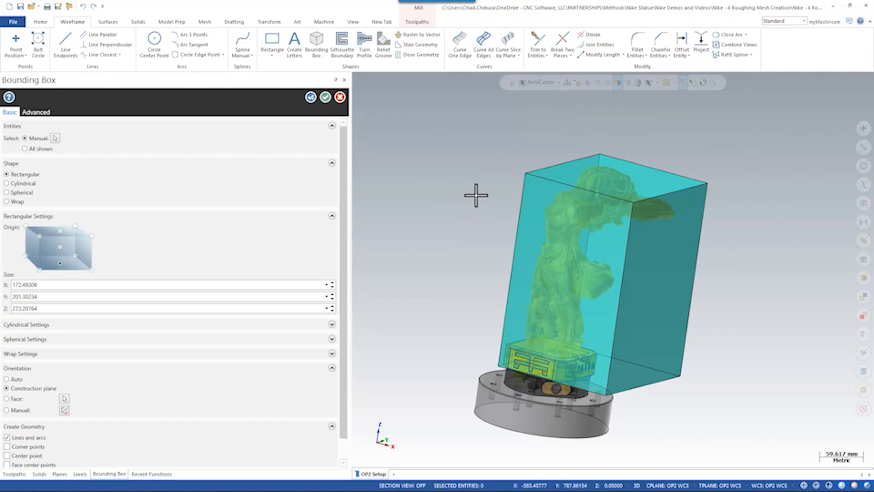
pyautogui.moveTo(242, 227)
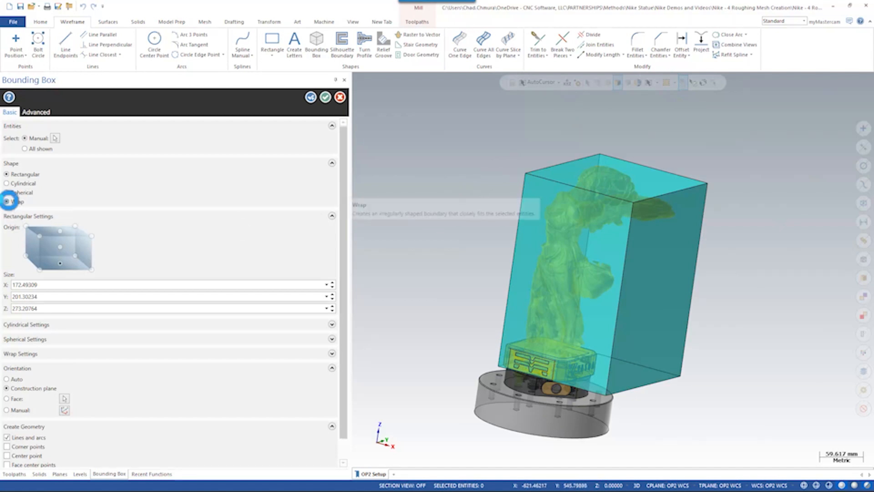
pyautogui.click(7, 201)
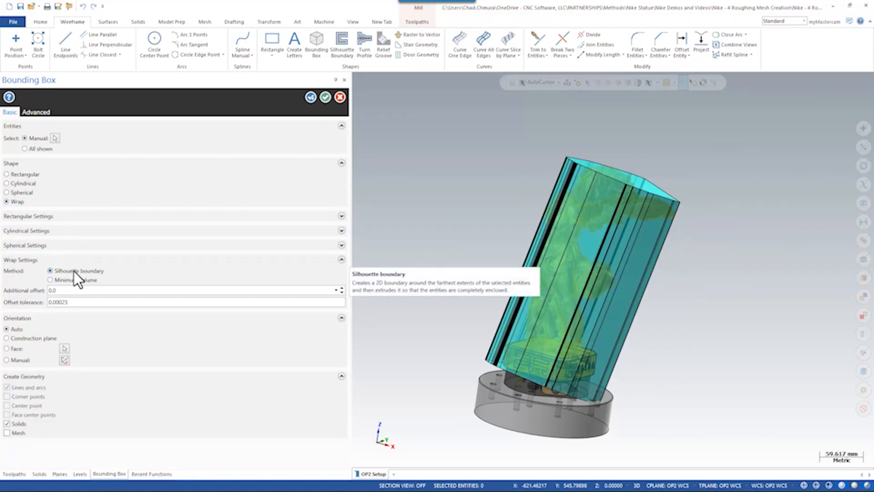
pyautogui.click(50, 280)
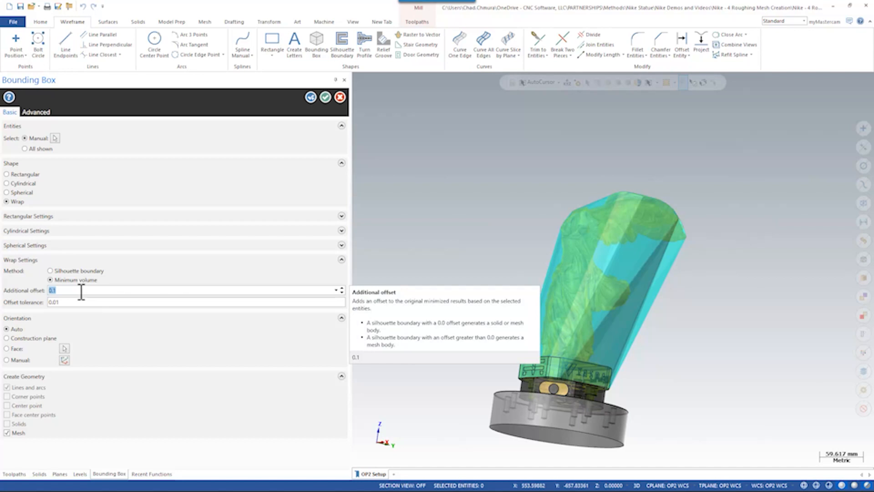
pyautogui.moveTo(481, 210)
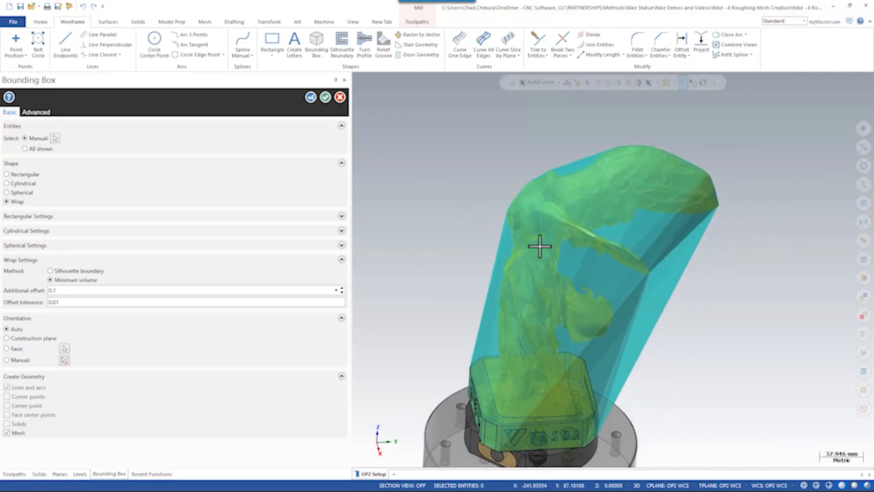
pyautogui.moveTo(388, 212)
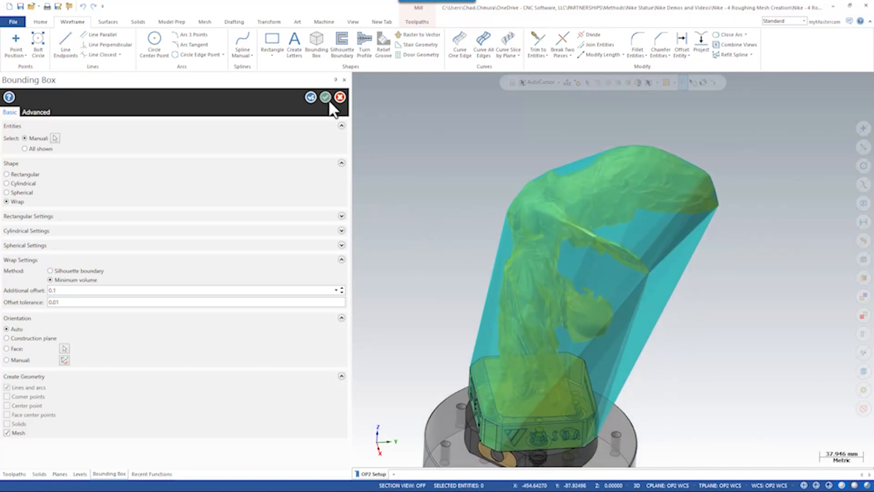
pyautogui.click(326, 97)
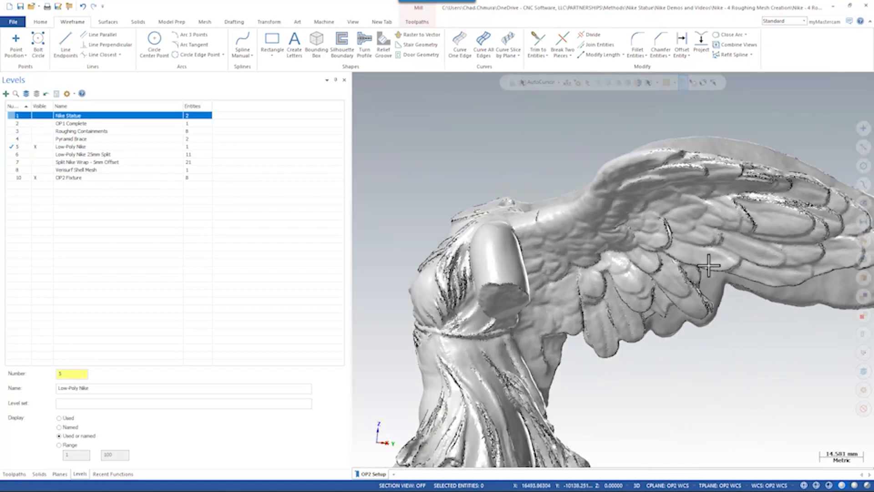
# Step: Show the 25mm split statue level, then view the split 5mm-offset wrap and pick one band
pyautogui.moveTo(711, 265); pyautogui.dragTo(496, 179)
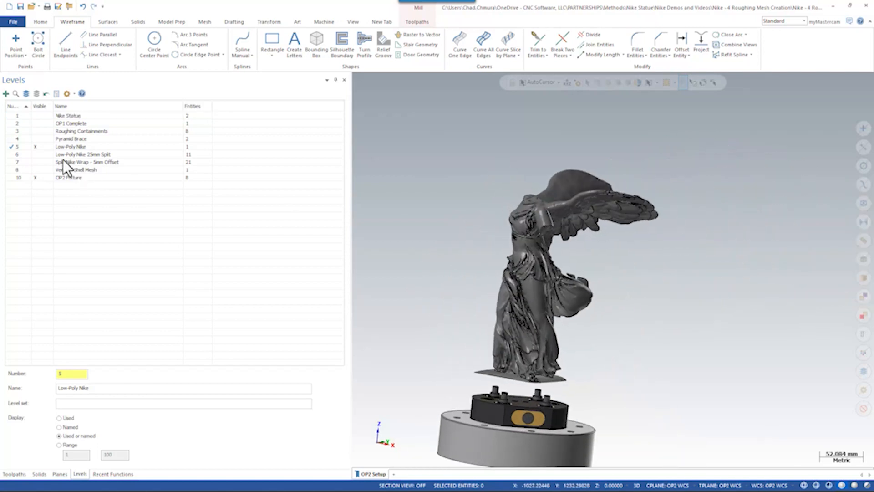
pyautogui.click(84, 154)
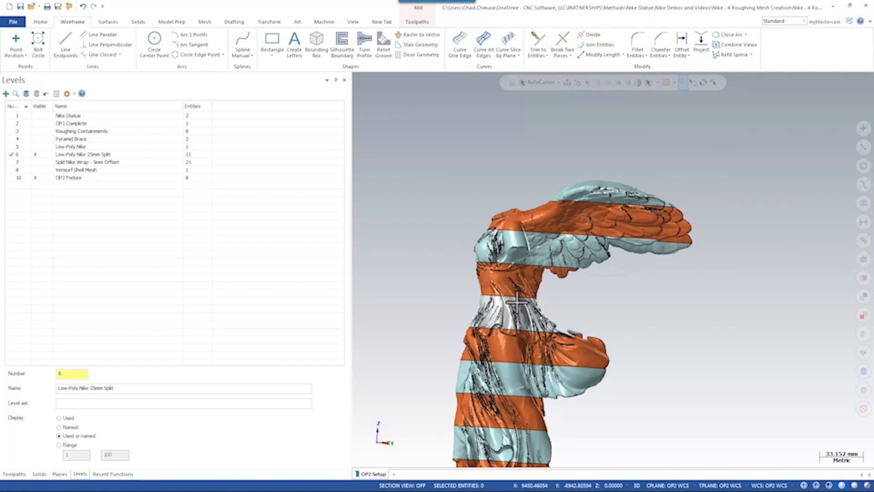
pyautogui.moveTo(368, 228)
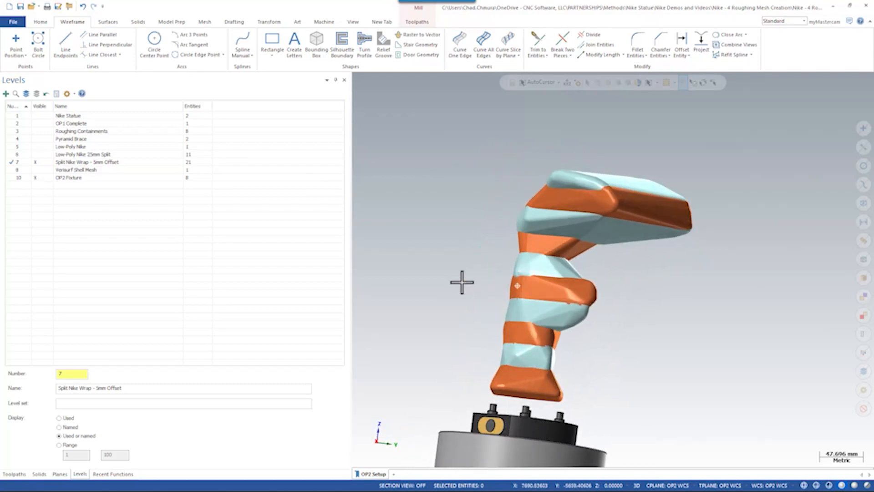
pyautogui.moveTo(462, 281); pyautogui.dragTo(555, 295)
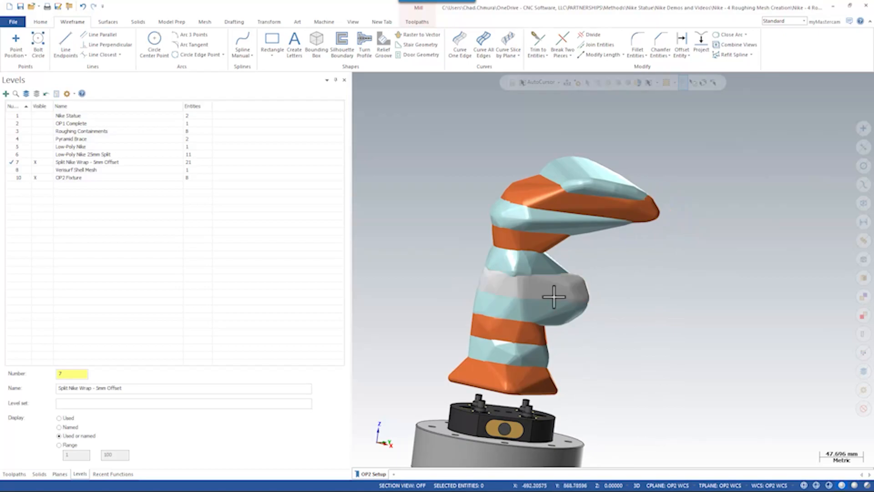
pyautogui.click(205, 21)
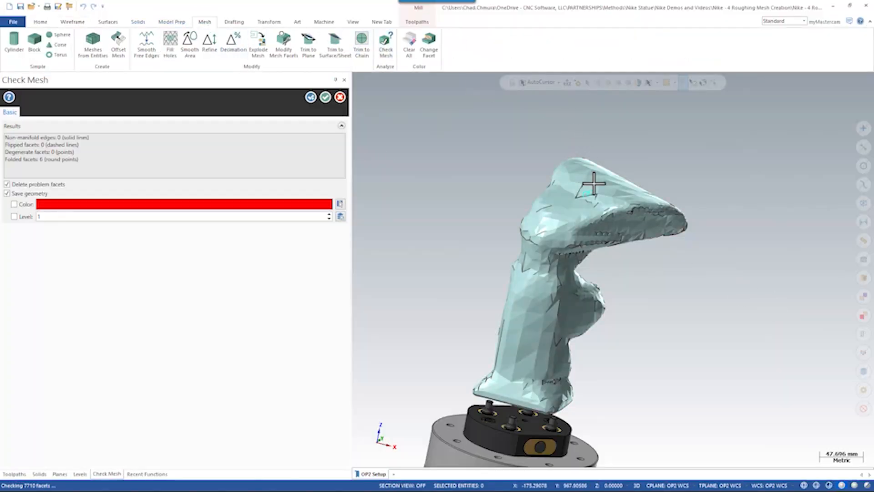
pyautogui.moveTo(42, 158)
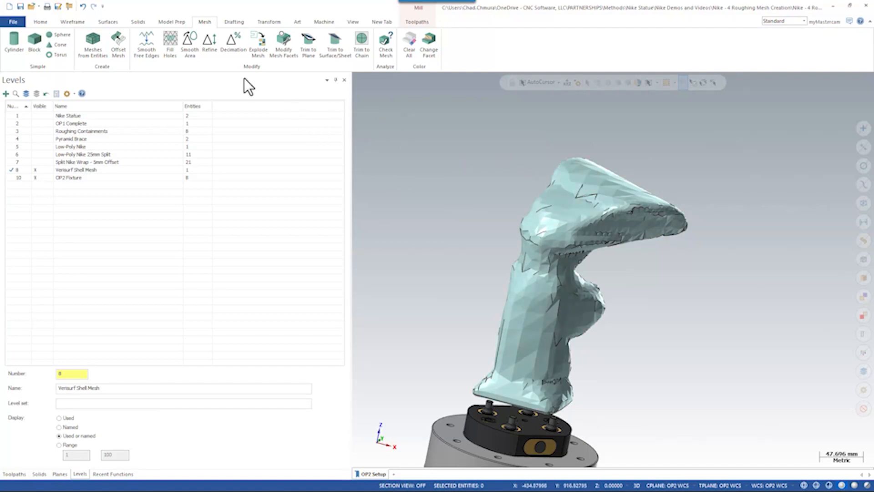
# Step: Start the Refine mesh function on the Verisurf shell mesh
pyautogui.click(210, 43)
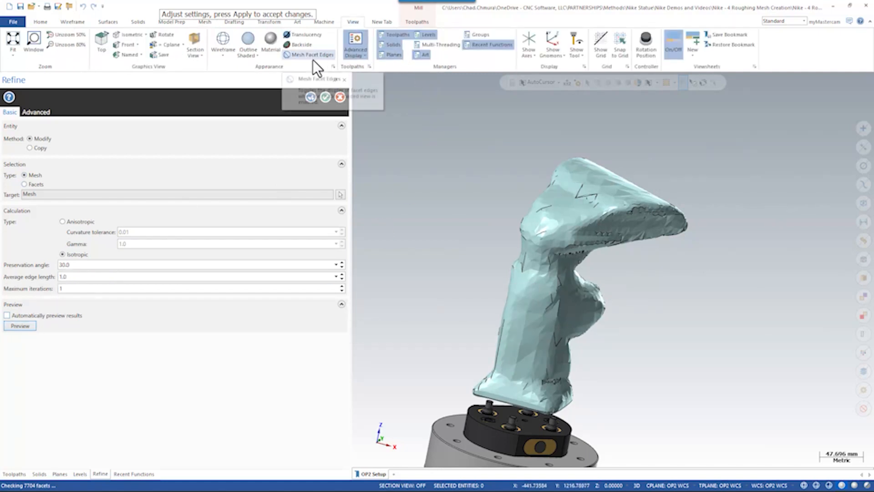
# Step: Show facet edges, apply the isotropic refine and agree to delete the non-manifold problem facets
pyautogui.click(310, 54)
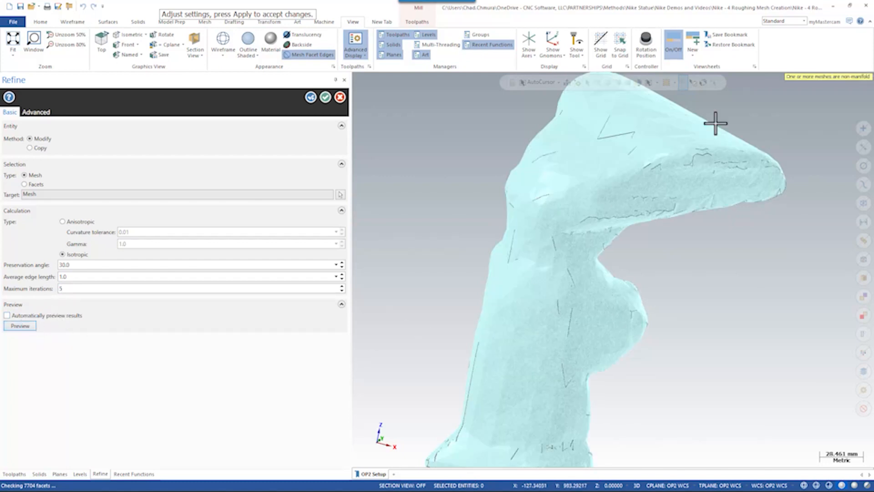
pyautogui.moveTo(794, 95)
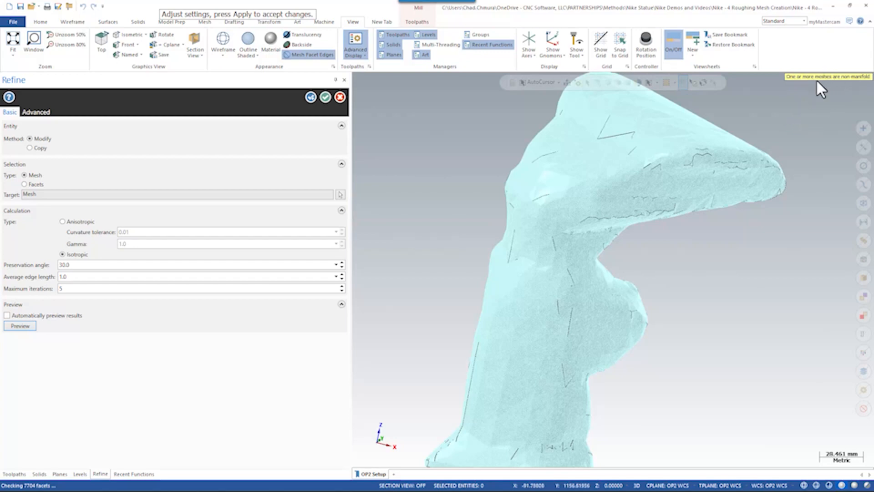
pyautogui.click(19, 326)
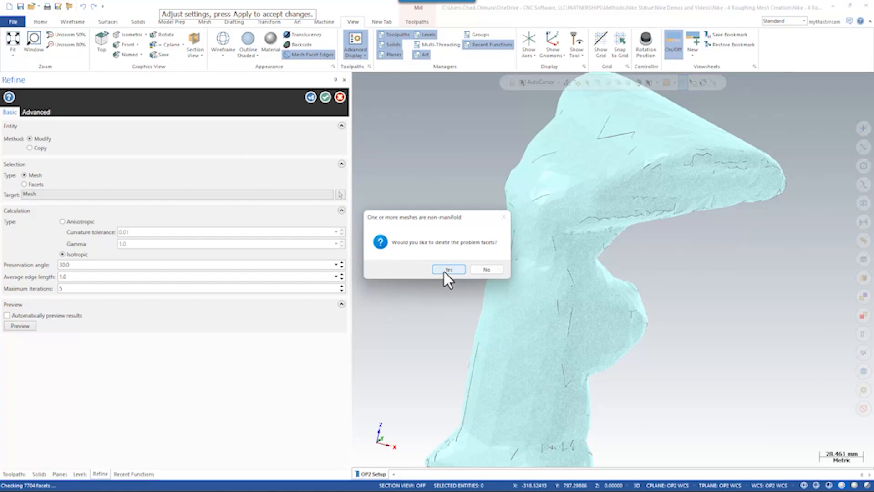
pyautogui.click(448, 269)
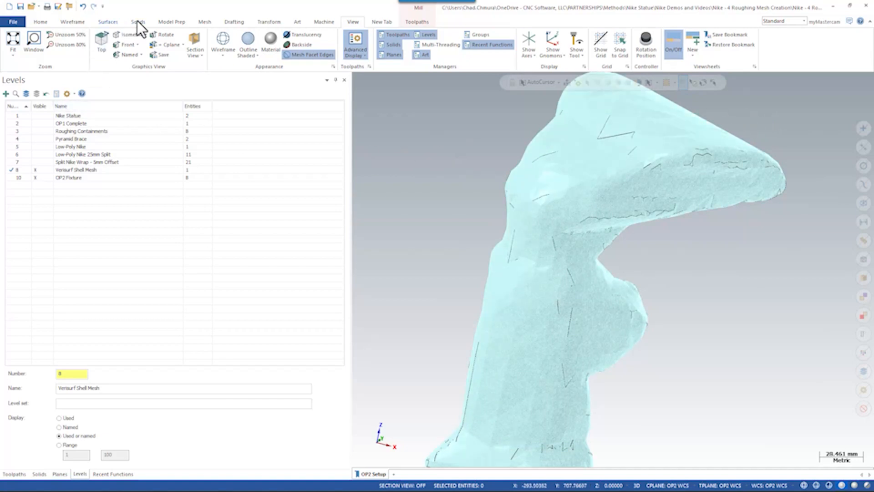
# Step: Smooth the whole shell mesh with the Minimize curvature method, preview and accept the result
pyautogui.click(204, 21)
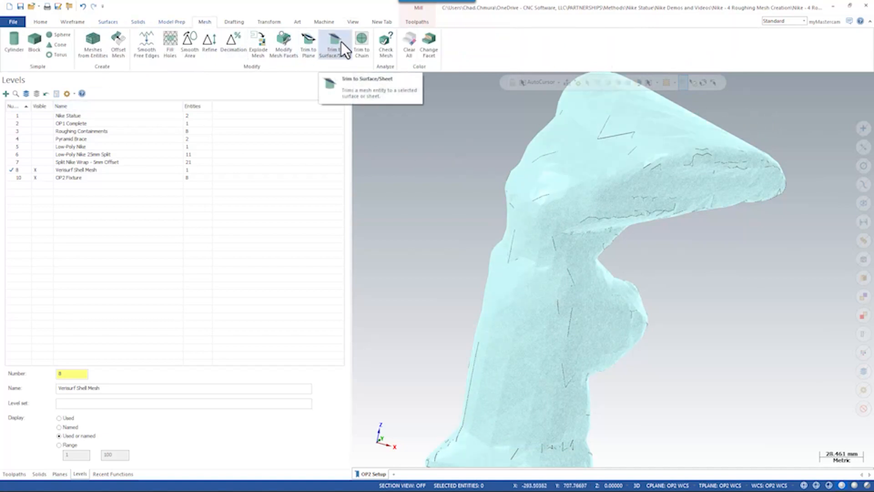
pyautogui.click(189, 44)
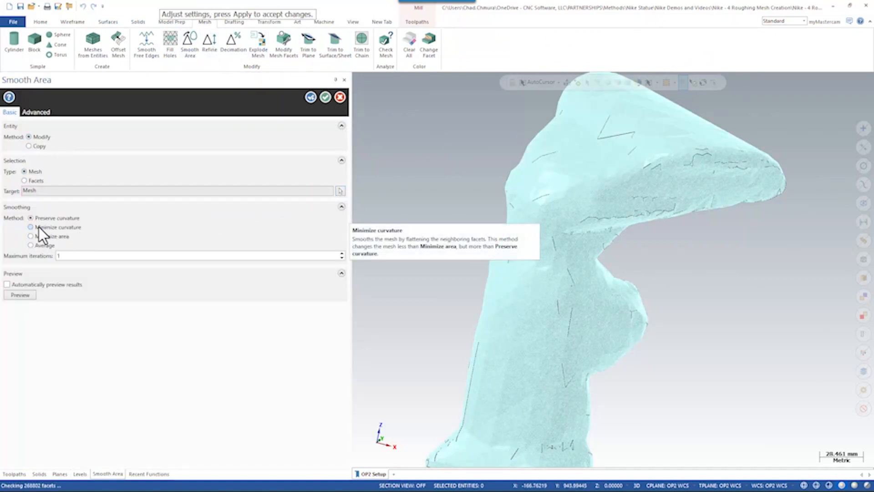
pyautogui.click(30, 227)
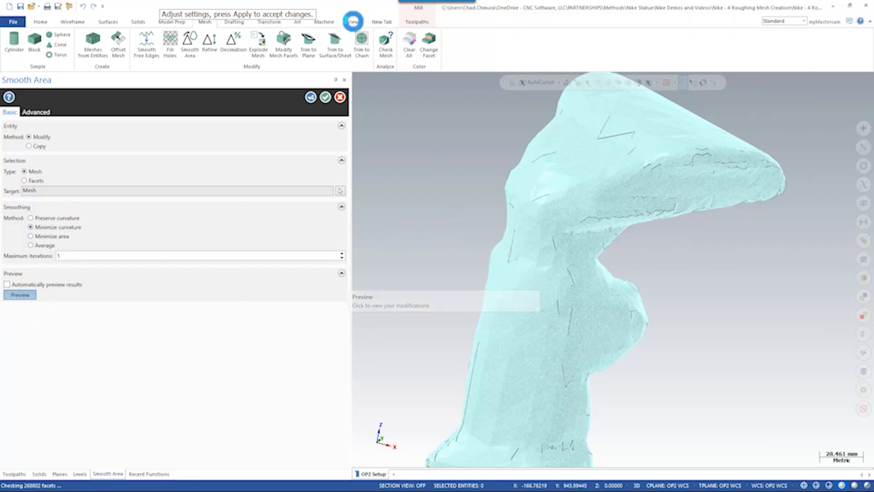
pyautogui.click(19, 295)
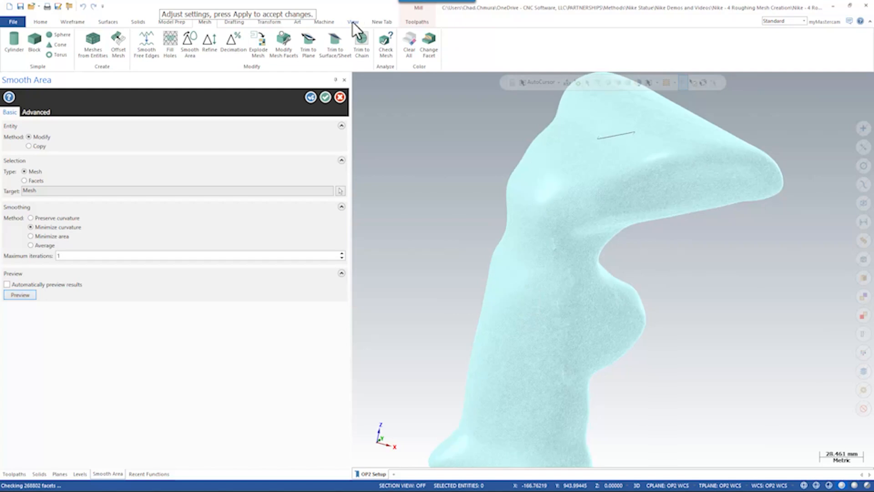
pyautogui.click(352, 21)
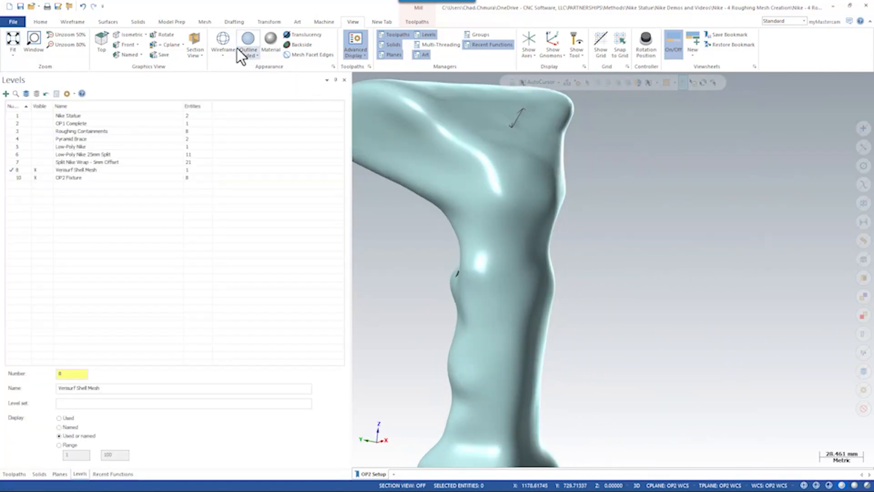
# Step: Use Modify Mesh Facets Repair to brush-select the stray-line and dark-triangle defect areas
pyautogui.click(204, 22)
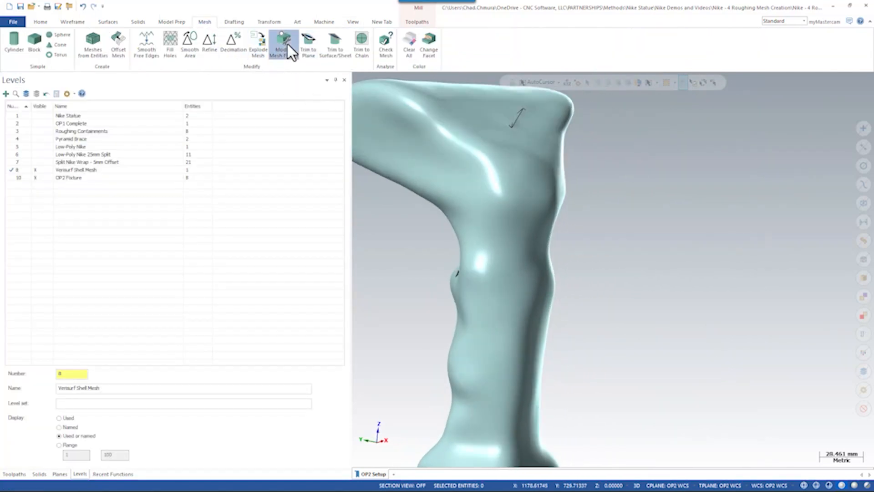
pyautogui.click(283, 44)
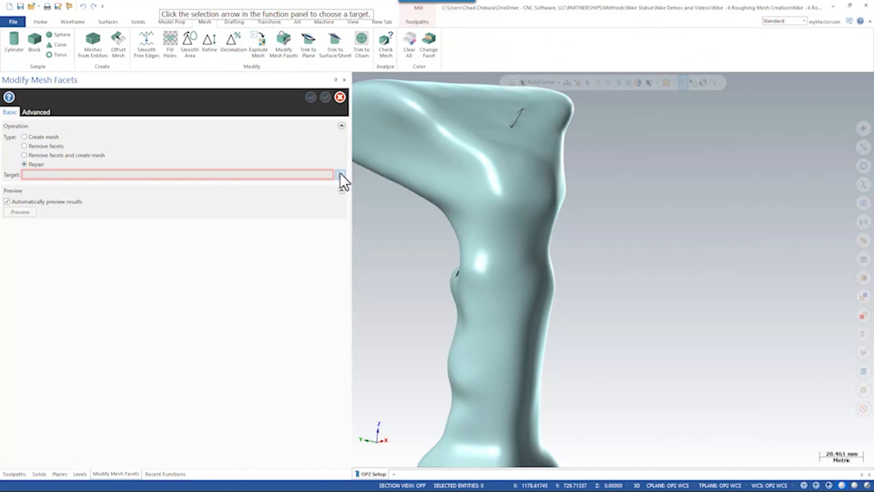
pyautogui.click(340, 175)
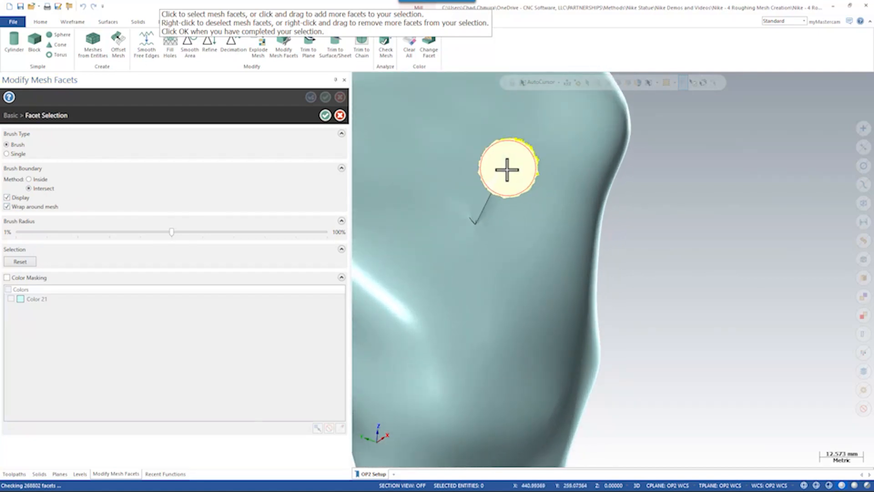
pyautogui.moveTo(507, 170); pyautogui.dragTo(490, 192)
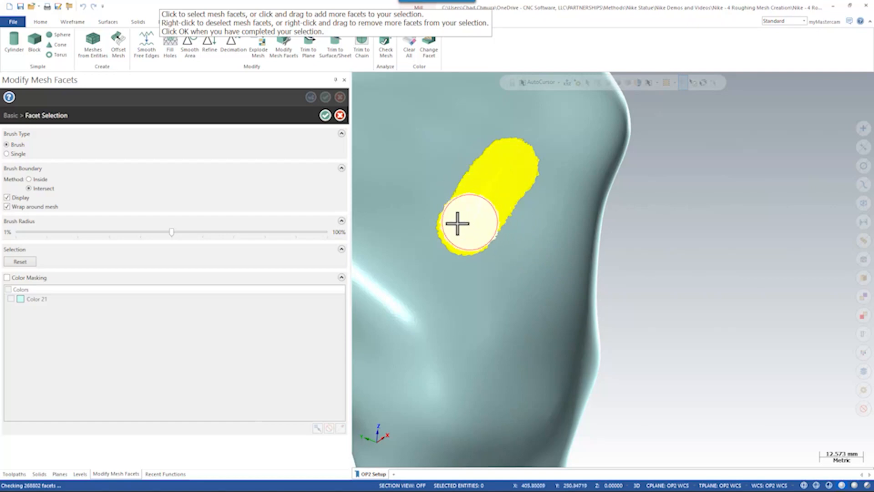
pyautogui.moveTo(22, 207)
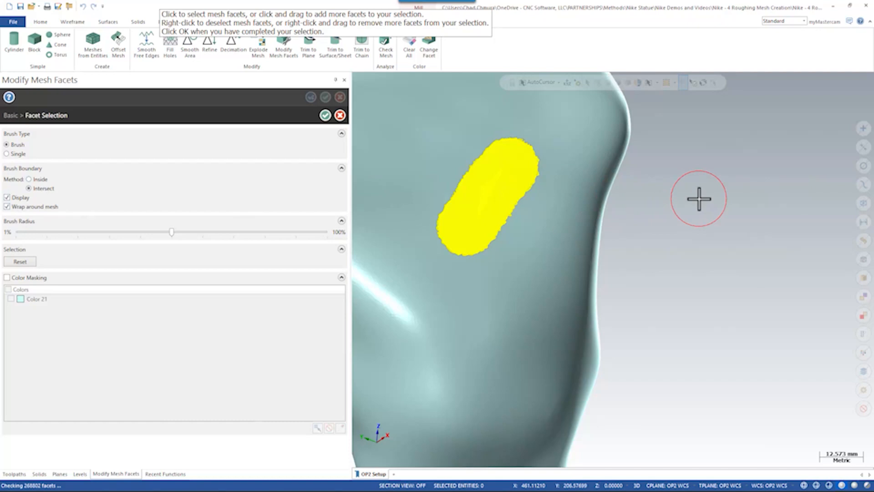
pyautogui.moveTo(482, 176)
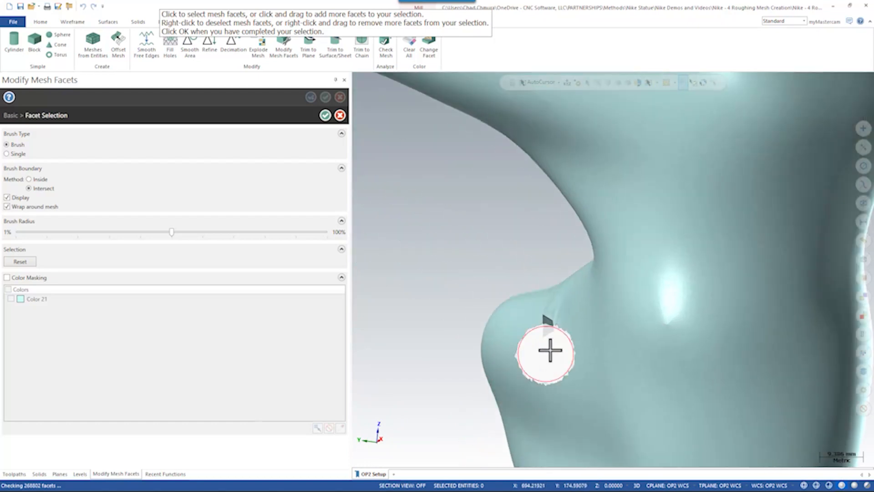
pyautogui.click(549, 352)
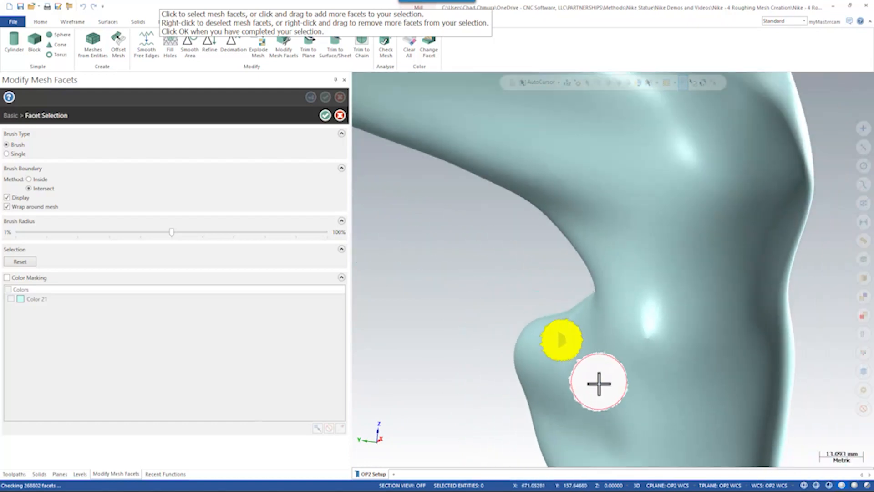
pyautogui.moveTo(598, 383); pyautogui.dragTo(444, 371)
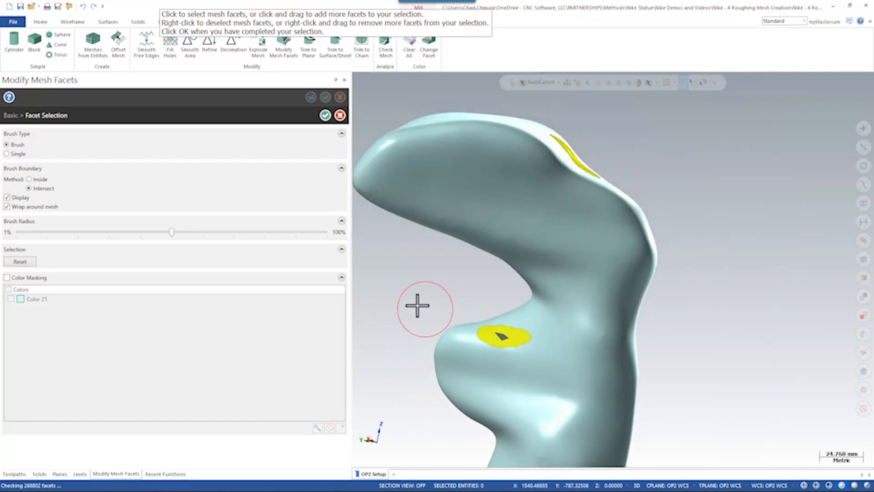
pyautogui.moveTo(533, 186)
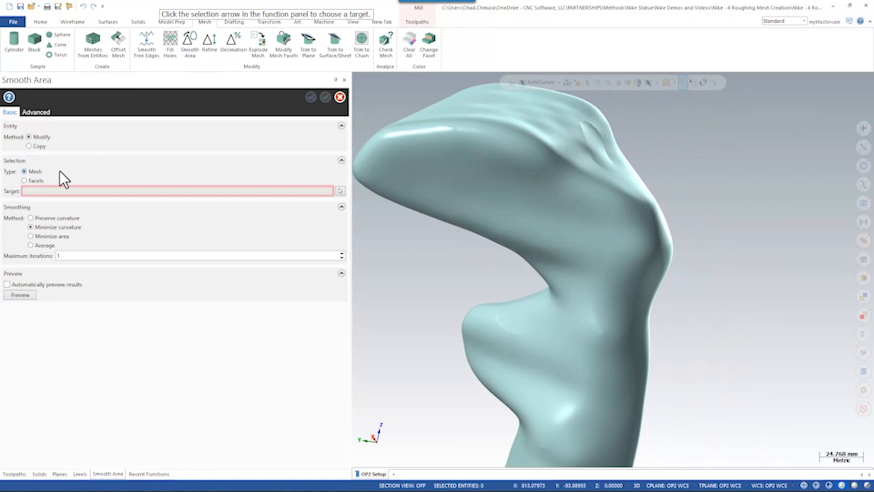
# Step: Set Smooth Area to Facets and brush-select the rippled area on top of the head
pyautogui.click(24, 181)
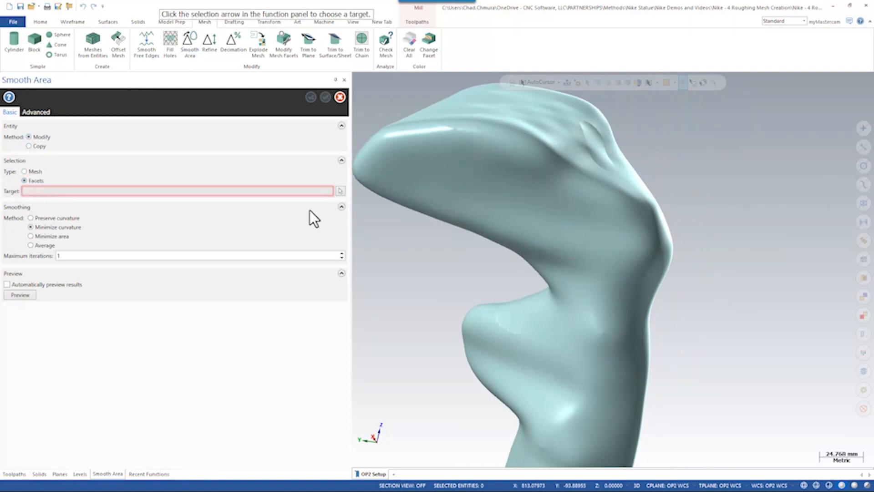
pyautogui.click(340, 191)
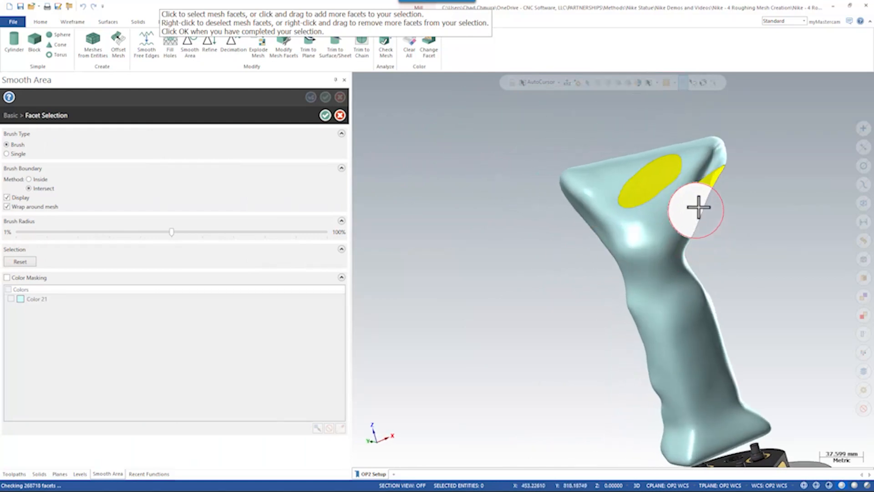
pyautogui.moveTo(700, 208); pyautogui.dragTo(725, 334)
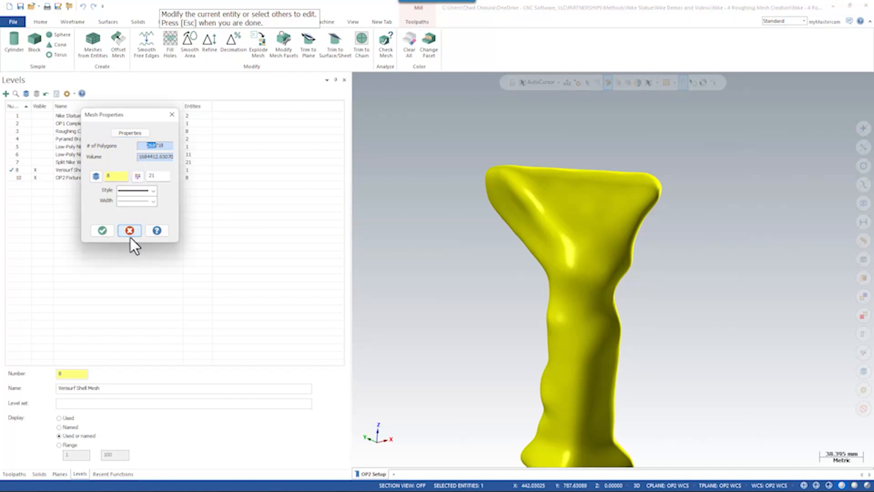
# Step: Close the mesh properties readout and orbit around the shell mesh on the statue and fixture
pyautogui.click(129, 231)
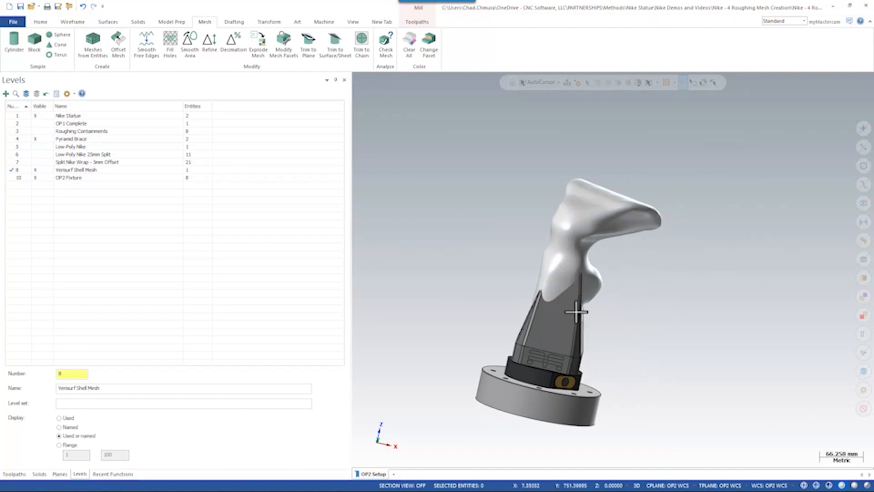
pyautogui.moveTo(578, 312); pyautogui.dragTo(663, 219)
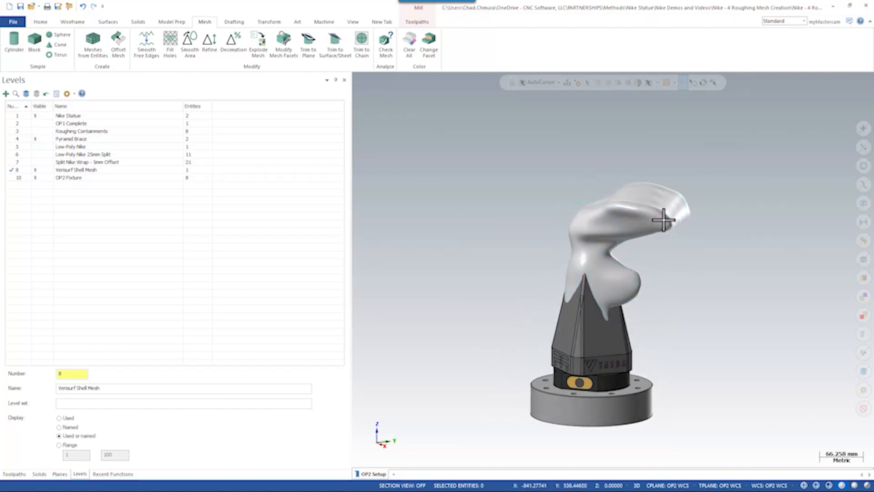